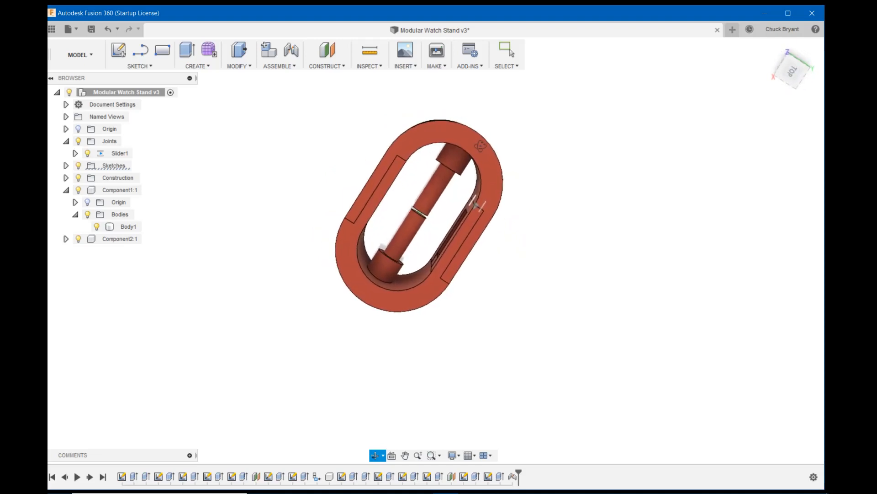
- Hide Component2:1 in the Browser, leaving only the U-shaped holder visible
left_click(118, 238)
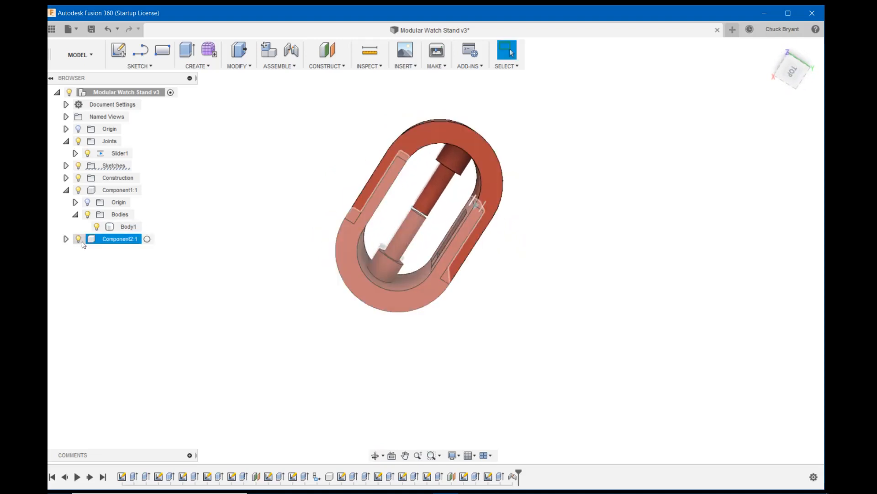
left_click(79, 239)
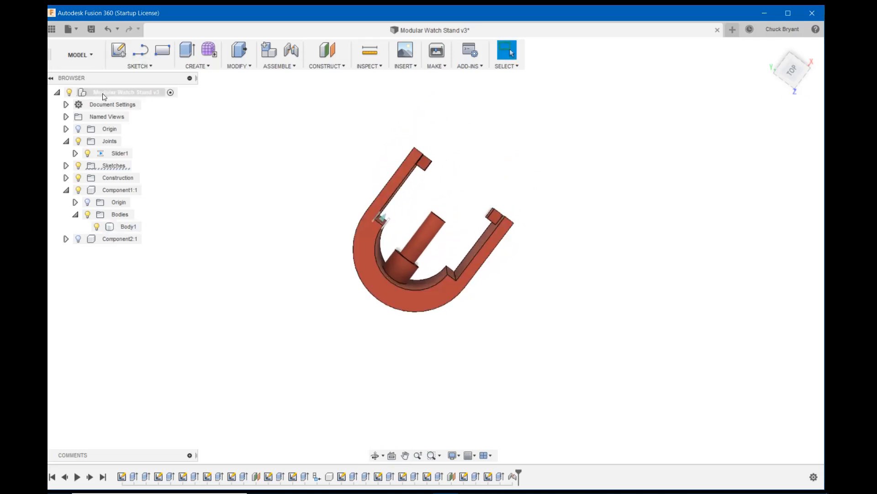
mouse_move(186, 50)
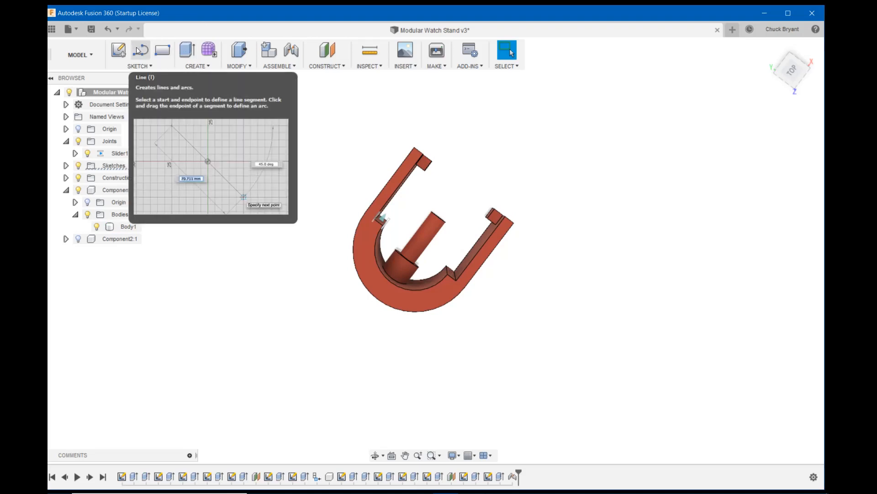
mouse_move(368, 409)
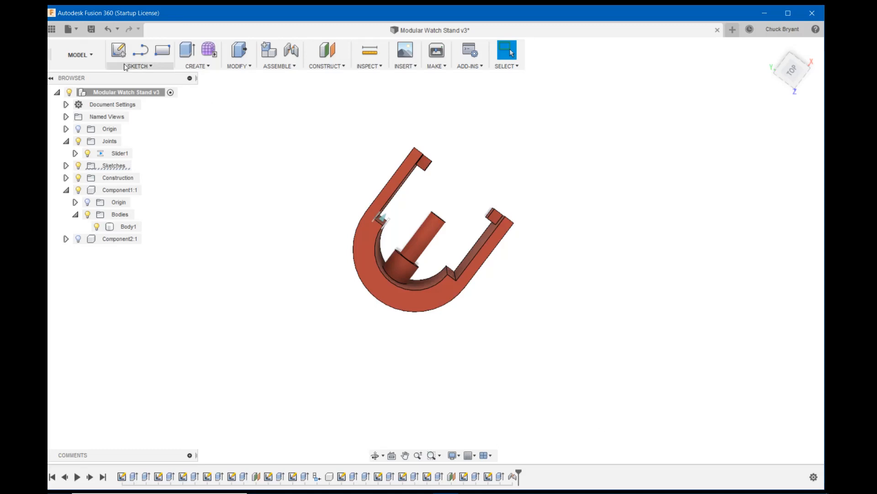
- Begin a sketch on a plane through the holder and draw a horizontal line below the U
left_click(117, 50)
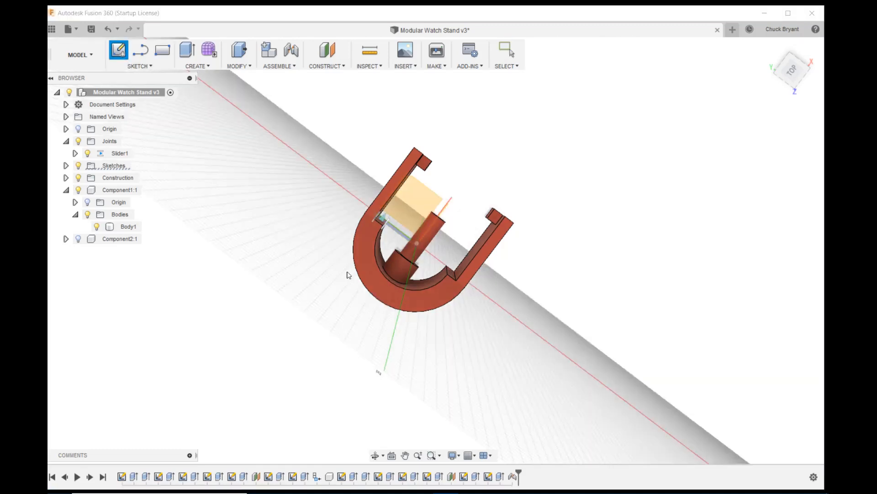
left_click(118, 50)
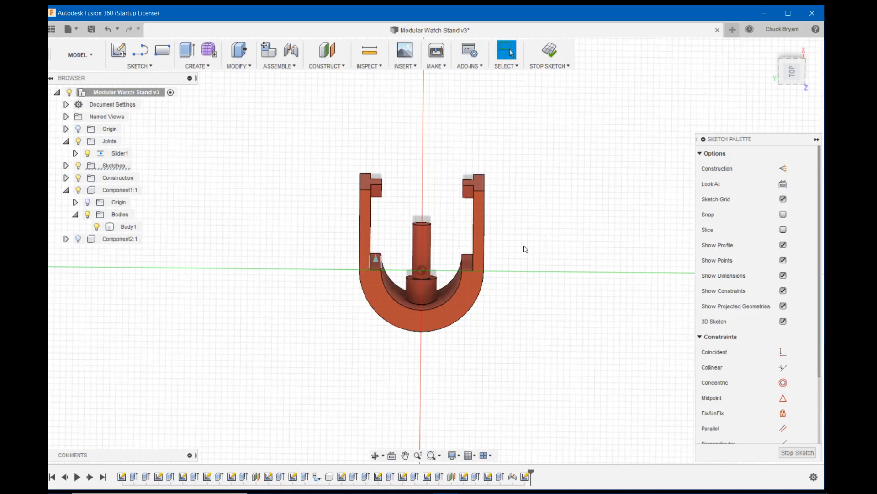
mouse_move(526, 252)
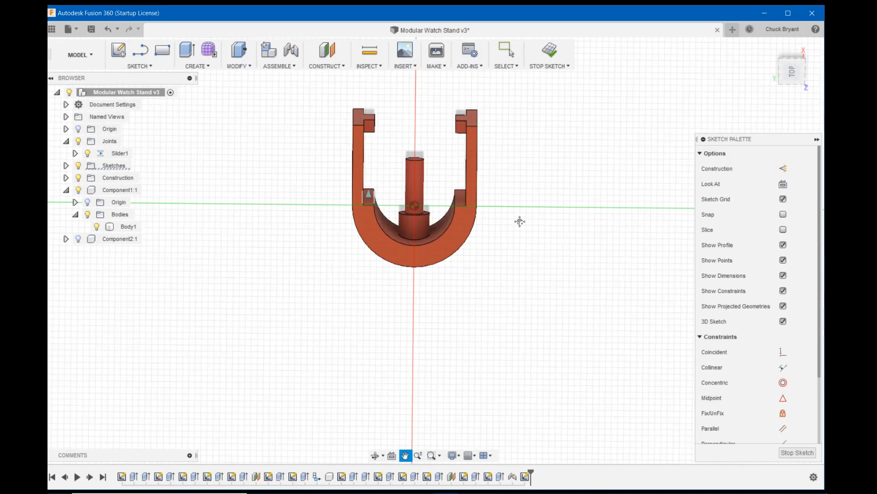
left_click(507, 51)
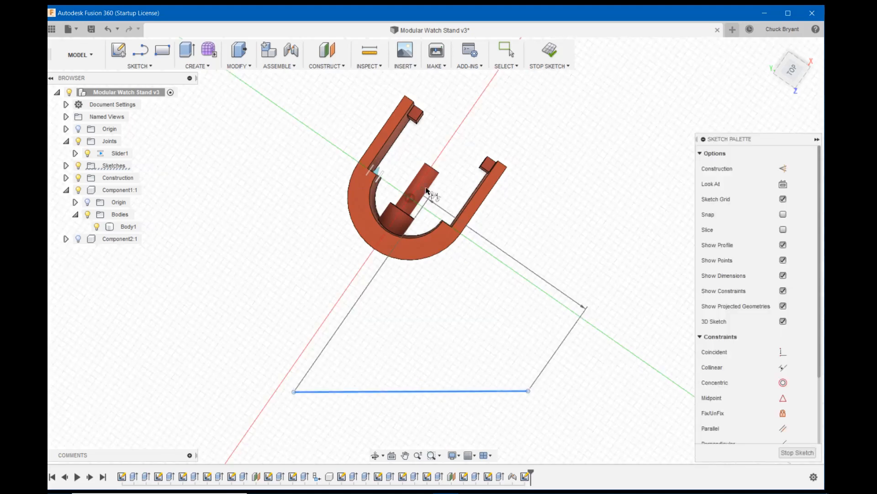
- Dimension the line's distance from the holder centre as BaseHeightfromCenter (70 mm)
left_click(411, 198)
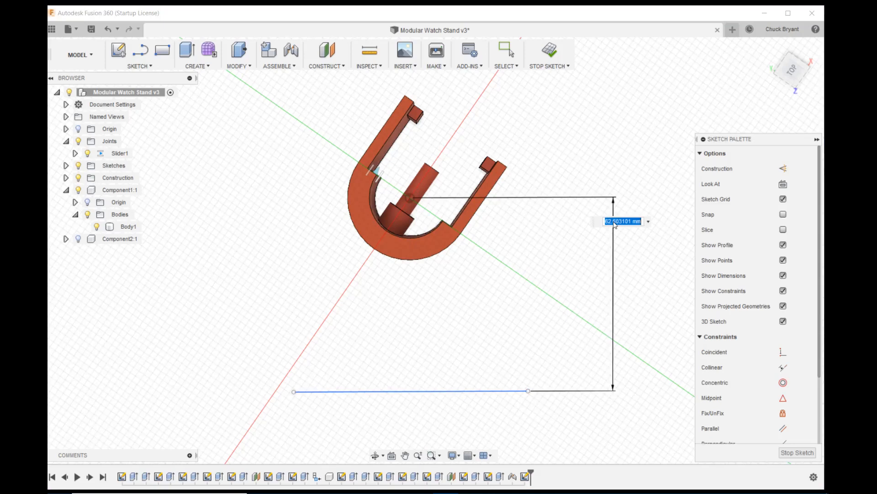
type("ba")
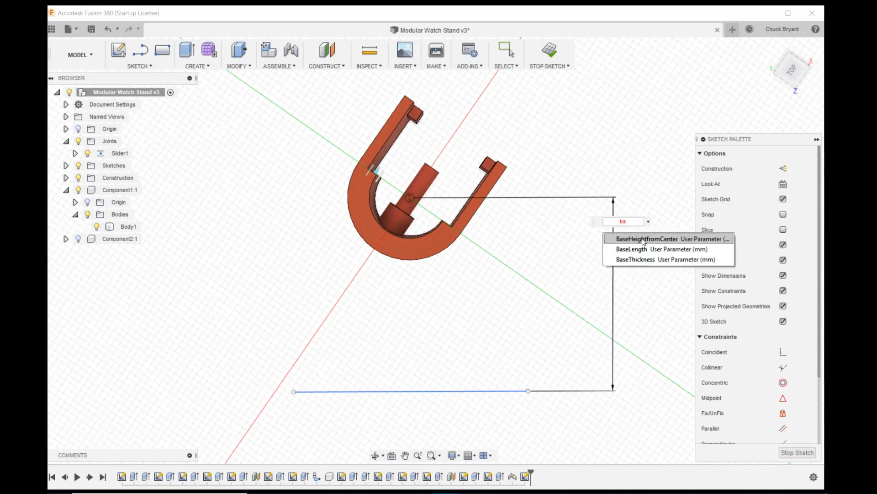
left_click(648, 238)
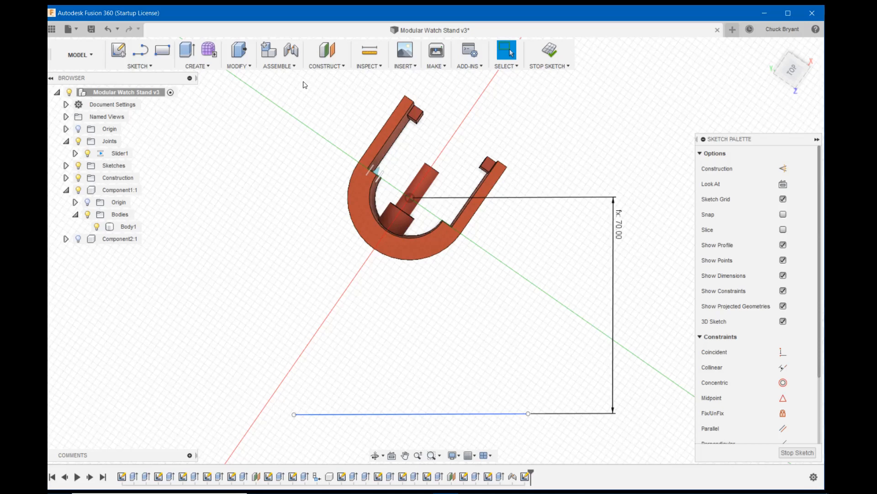
- Create a Plane at Angle through the base line at 90 degrees
left_click(328, 55)
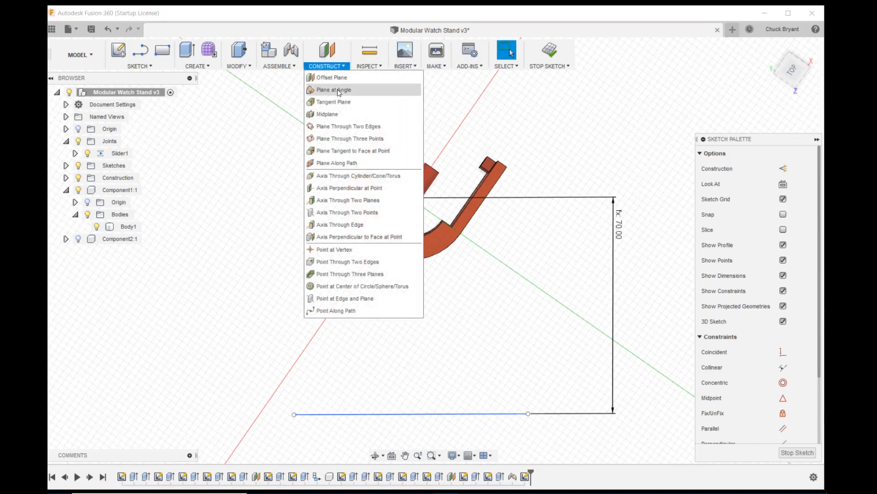
left_click(332, 89)
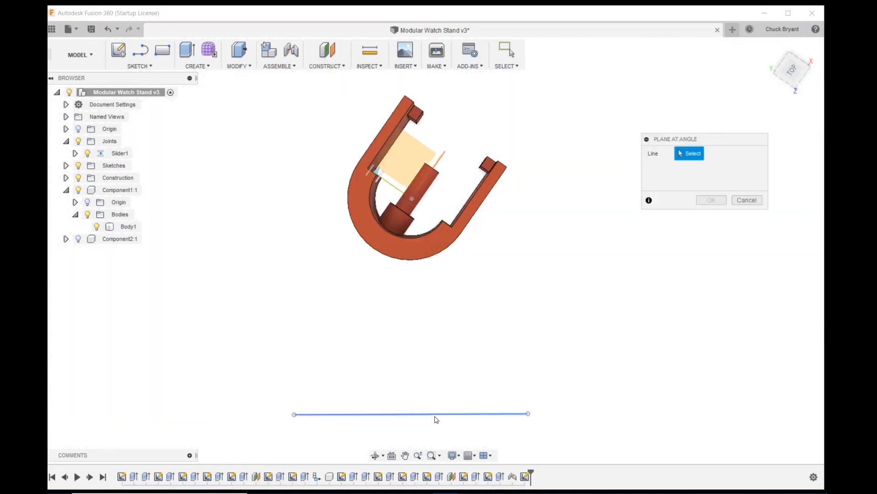
left_click(410, 414)
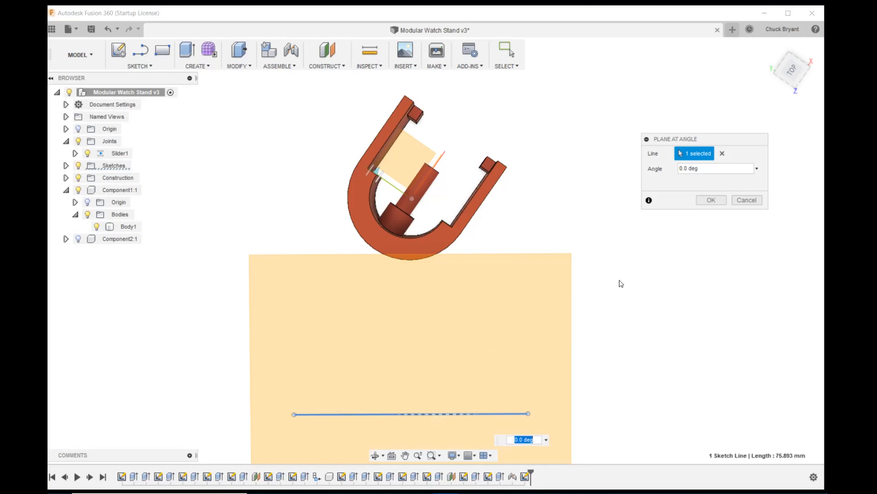
mouse_move(548, 341)
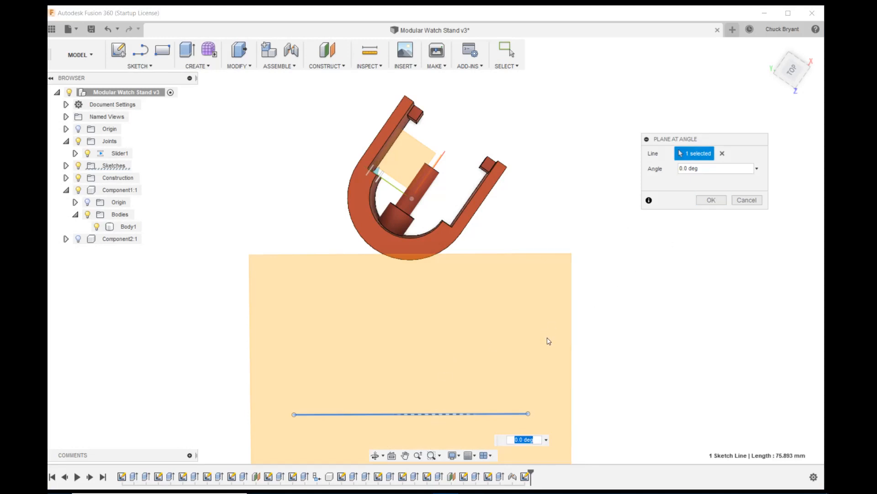
type("90")
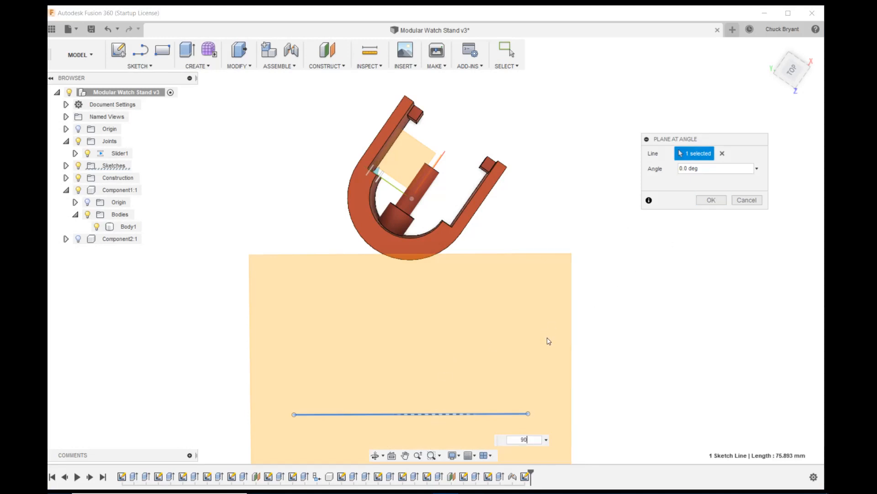
type("90")
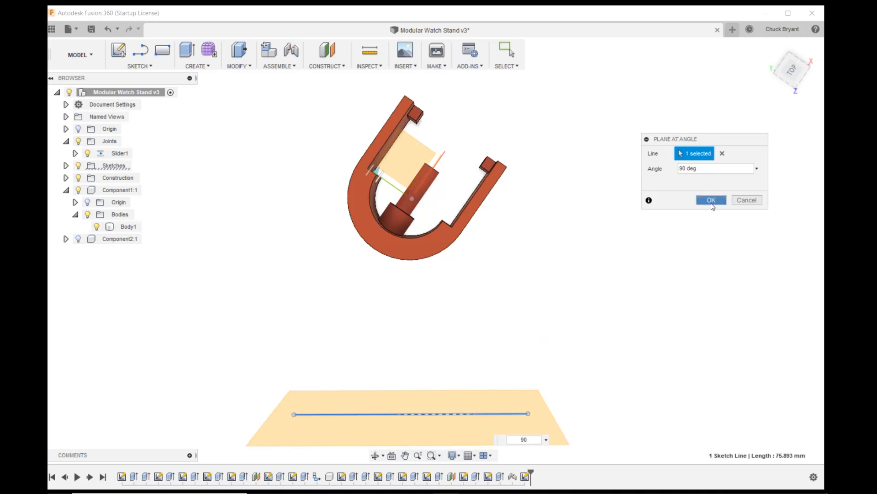
left_click(711, 200)
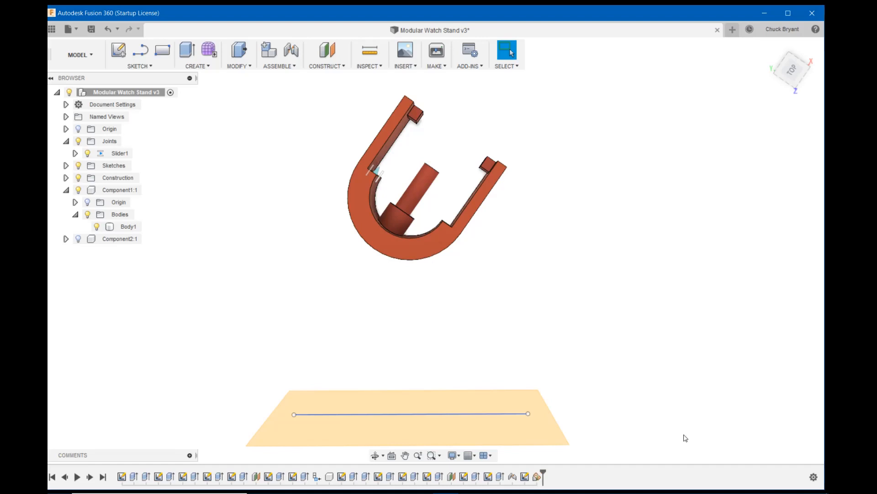
- Look At the new perpendicular plane to view the holder's underside head-on
right_click(524, 476)
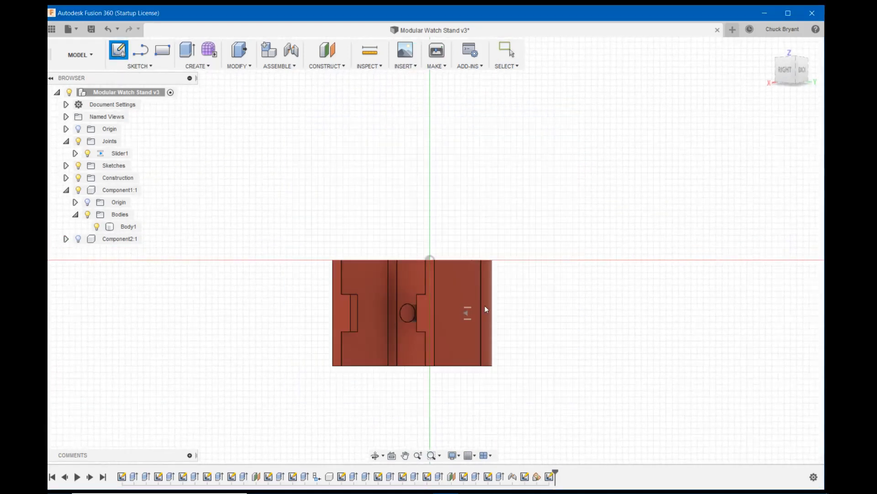
- Sketch a rectangle around the holder footprint with a parameter-driven 34 mm height
left_click(118, 50)
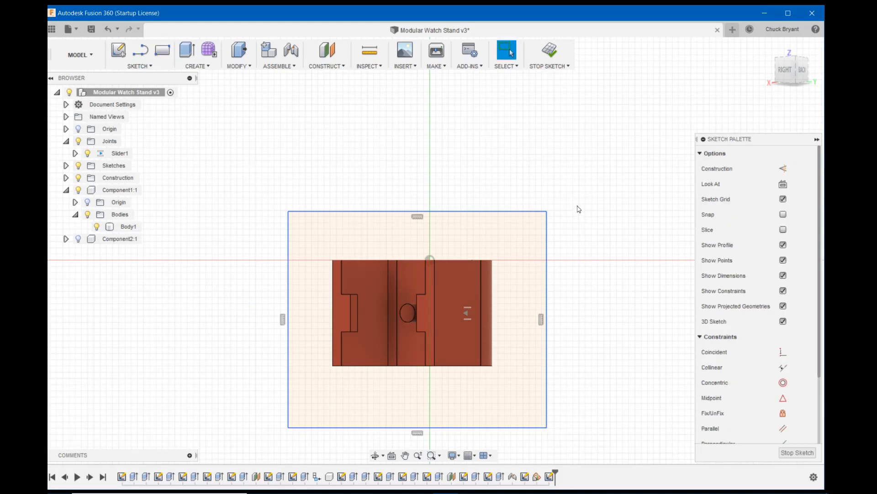
mouse_move(525, 198)
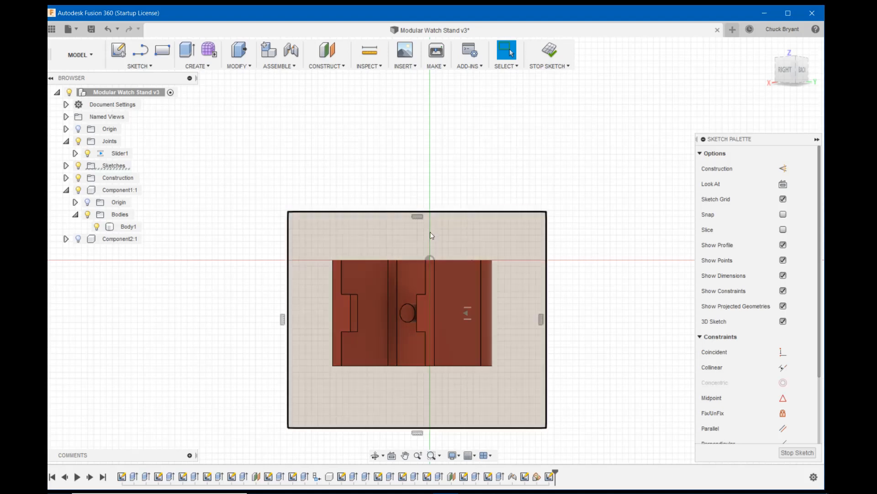
mouse_move(435, 246)
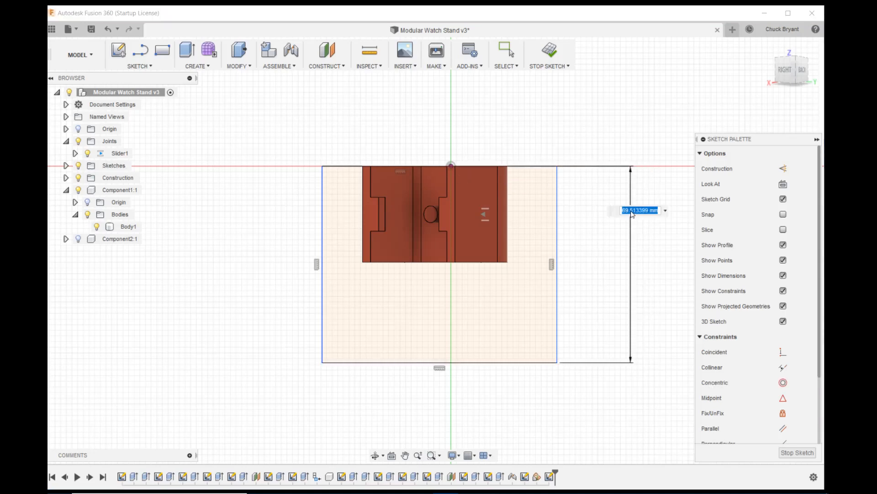
type("part")
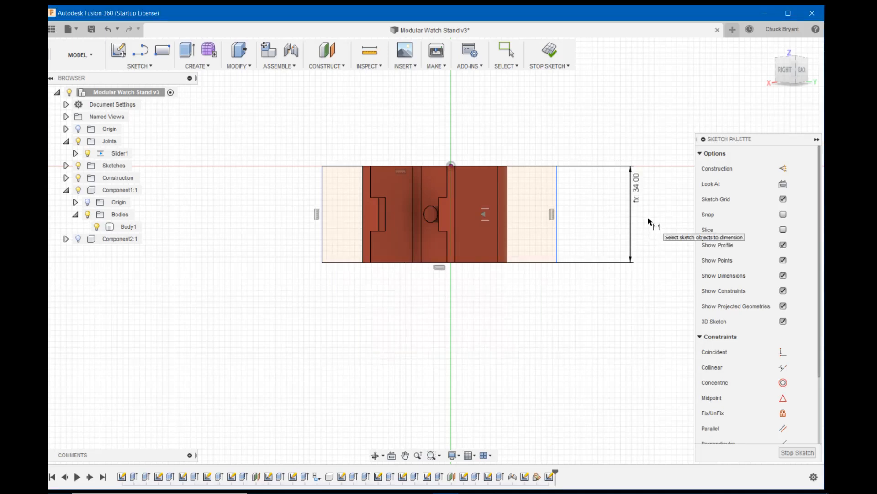
mouse_move(621, 204)
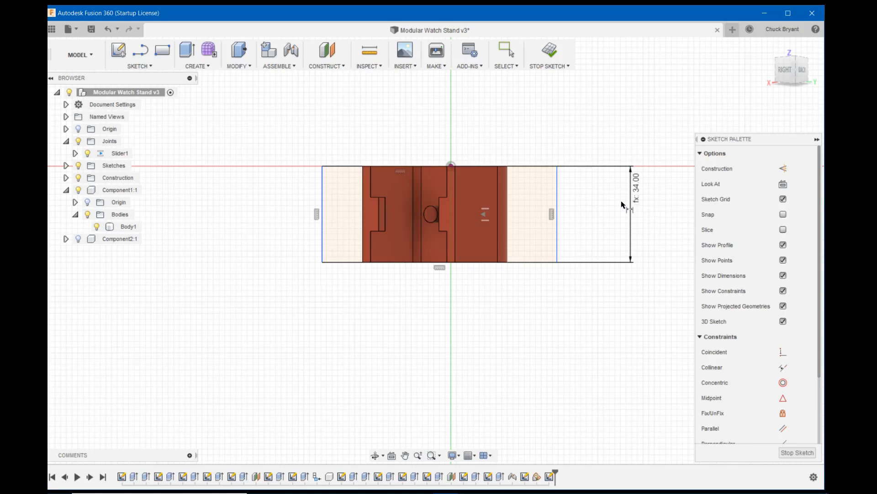
mouse_move(532, 105)
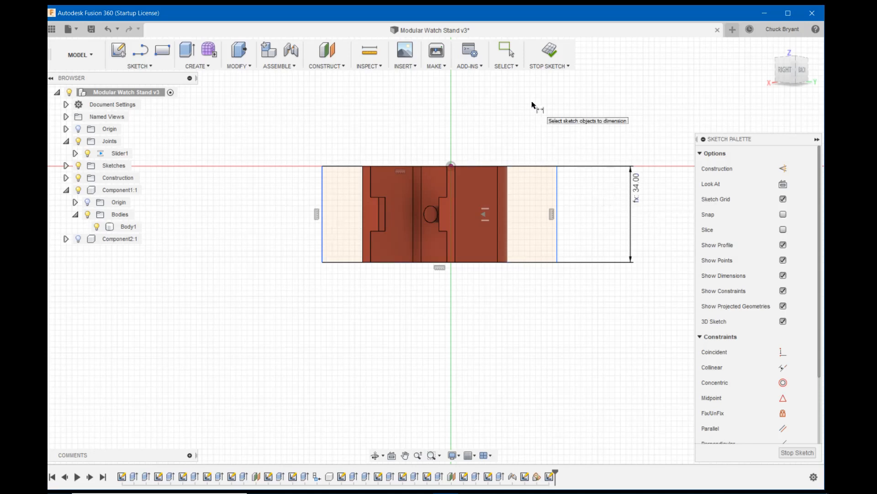
mouse_move(439, 85)
type("b")
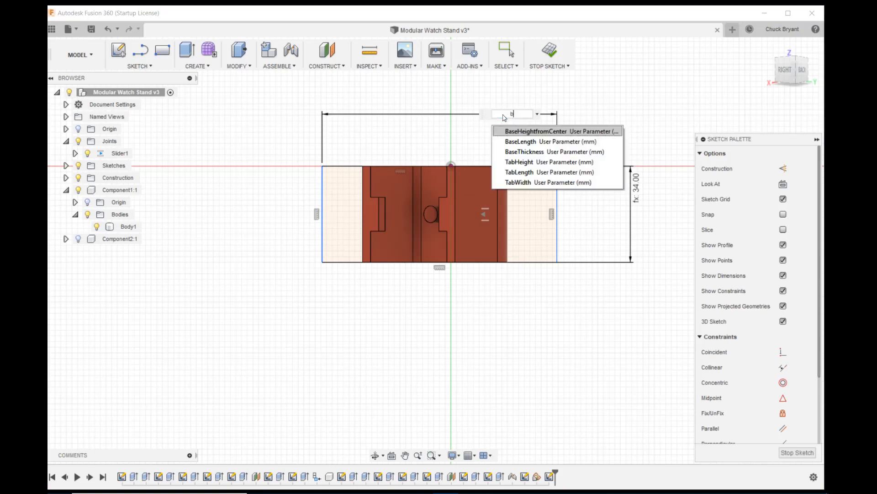
mouse_move(529, 141)
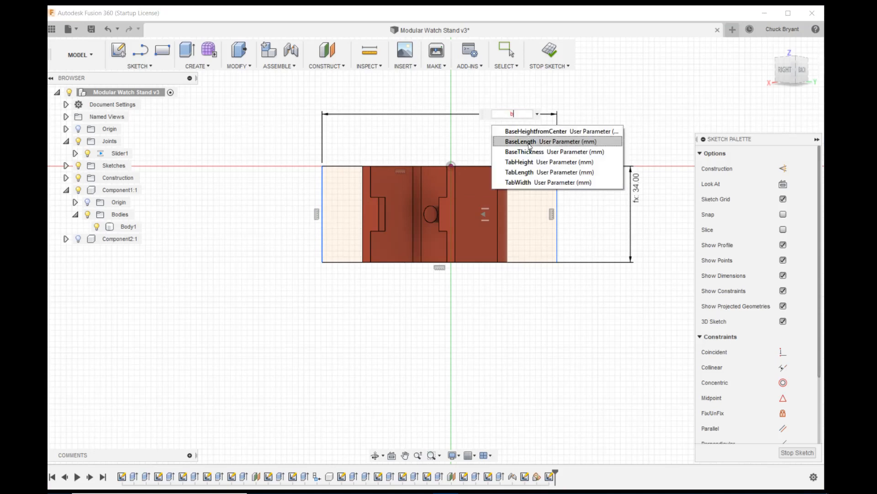
- Dimension the rectangle's width with BaseLength so it measures 60 mm
left_click(520, 141)
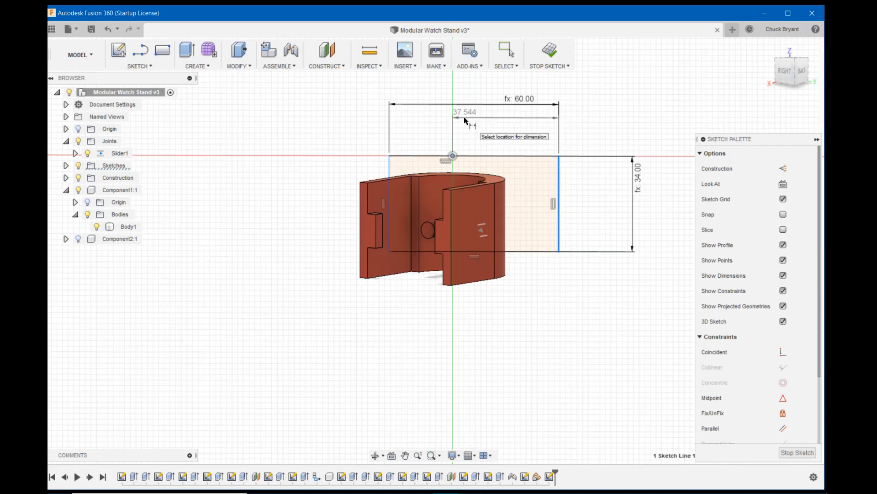
type("ba")
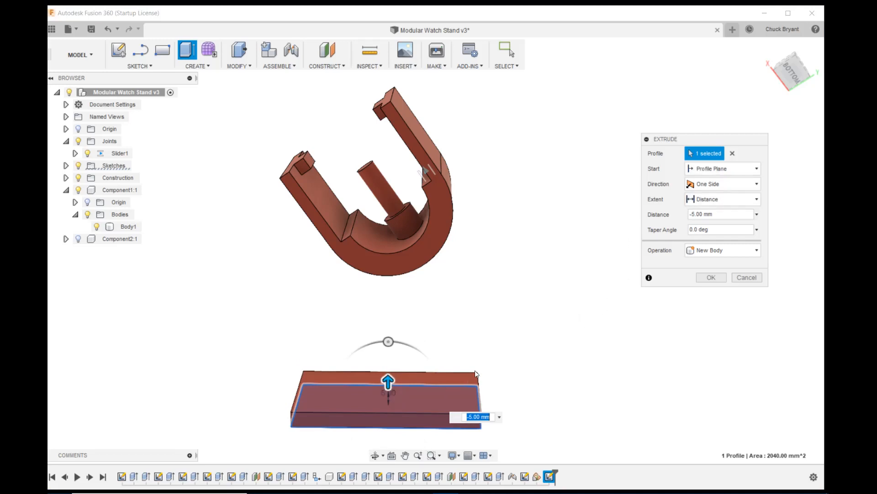
- Extrude the rectangle by -BaseThickness as a new base plate body
type("bba")
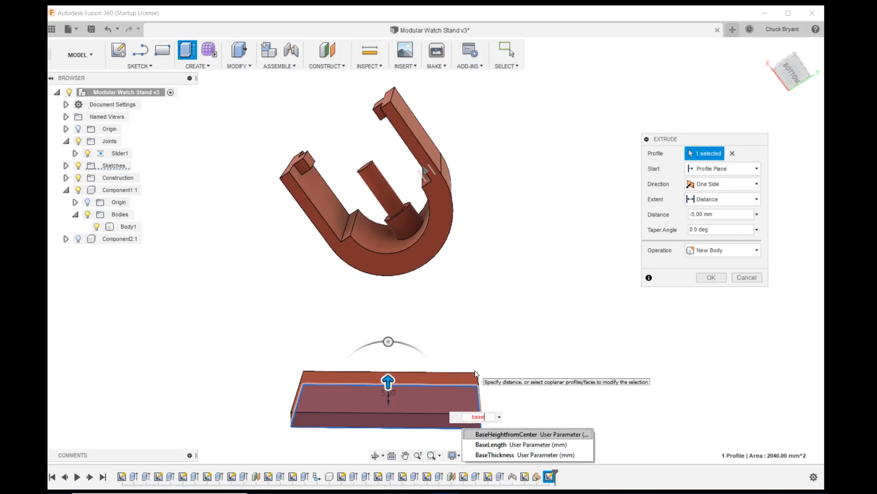
left_click(495, 455)
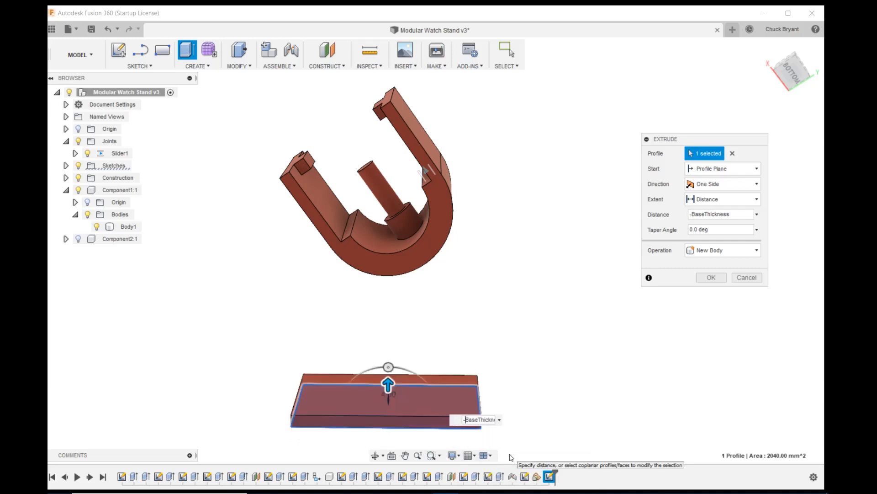
left_click(711, 276)
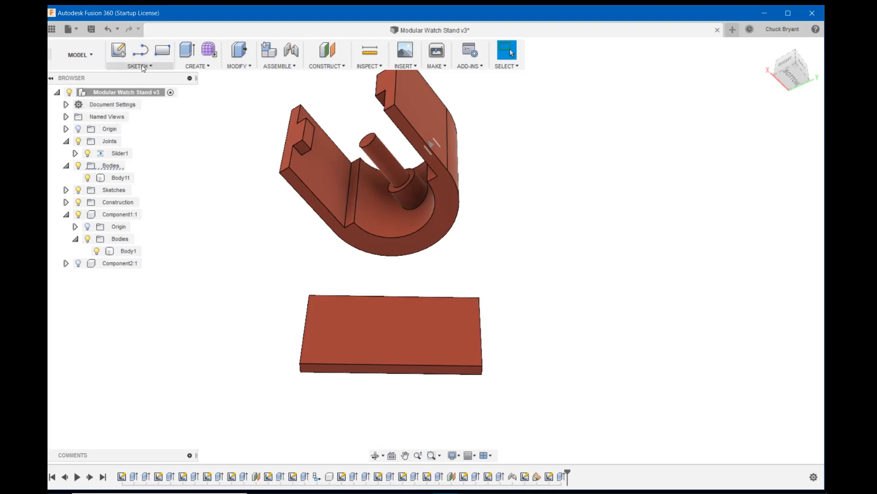
- Sketch a thin 60 mm-wide rectangle along the base plate's edge on a side plane
left_click(118, 49)
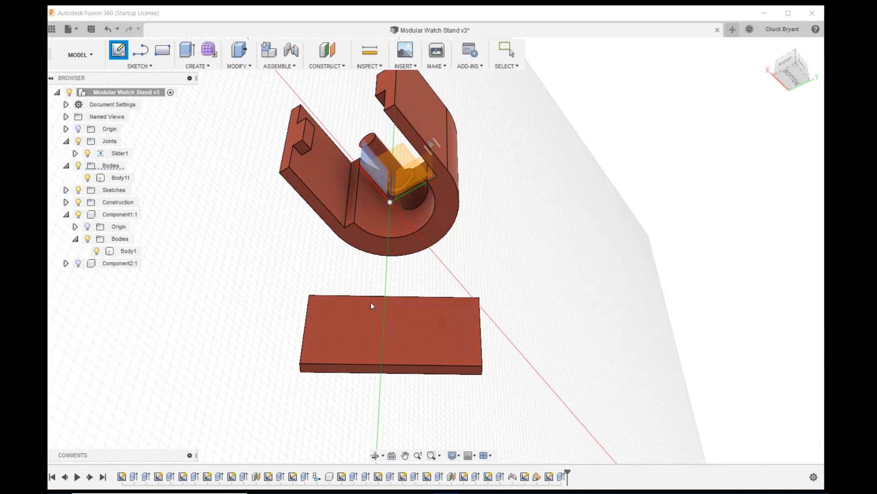
left_click(118, 49)
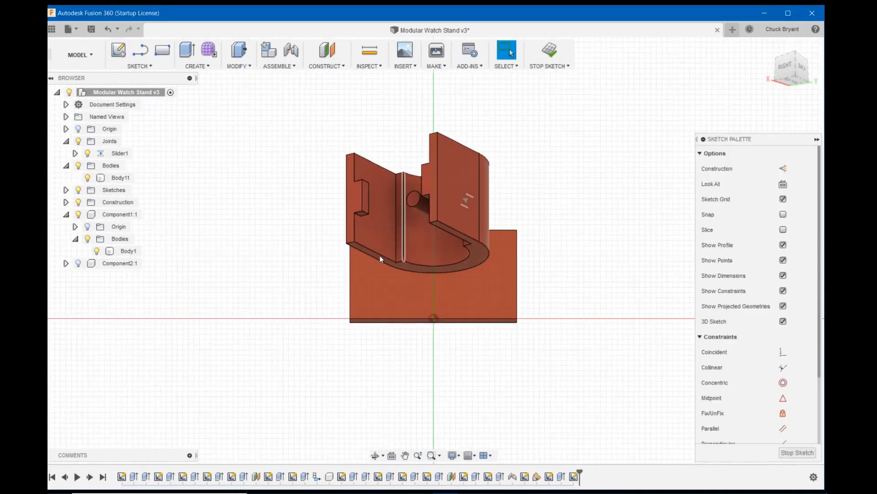
left_click(790, 59)
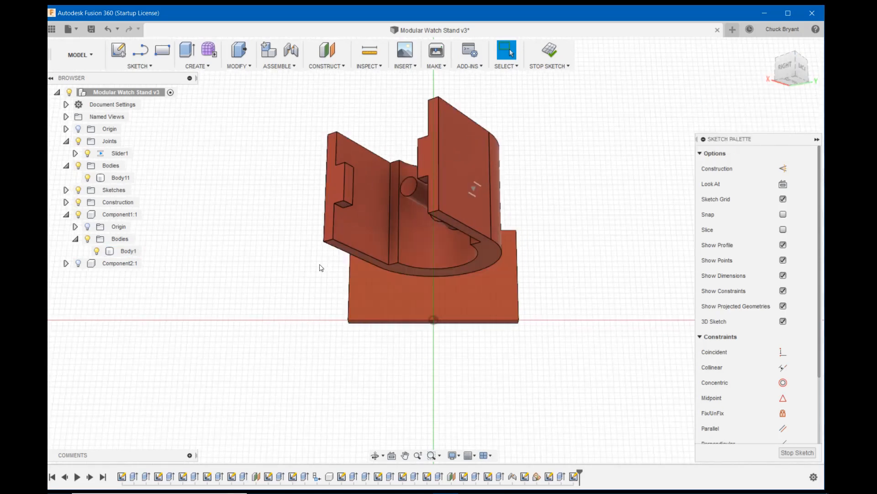
left_click(163, 50)
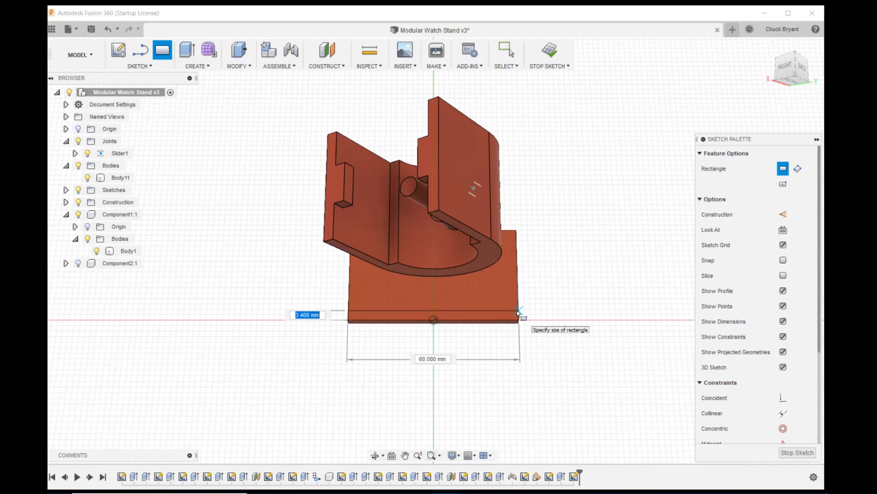
type("b")
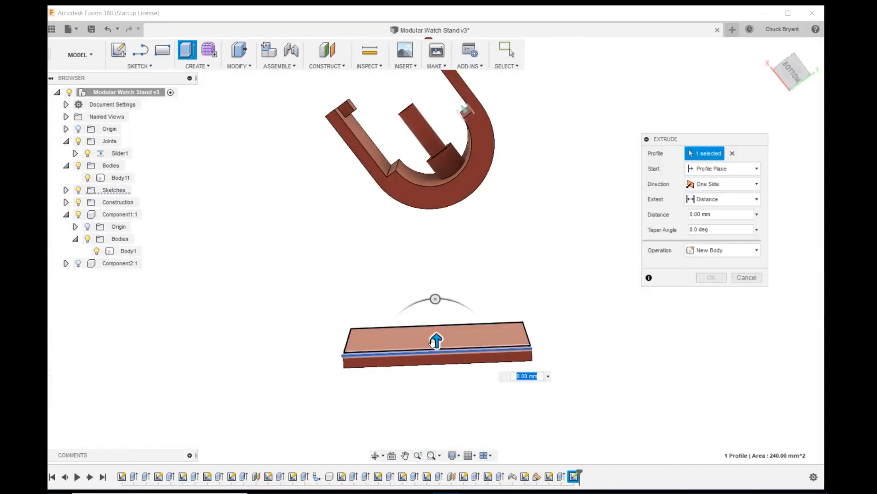
- Extrude the strip 53 mm upward with Join, forming a wall from base to holder
left_click_drag(437, 340, 430, 201)
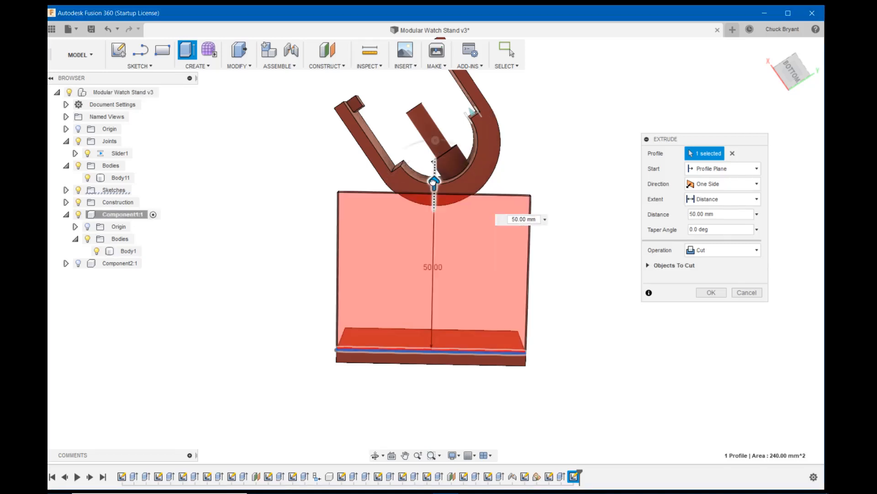
left_click_drag(432, 180, 435, 165)
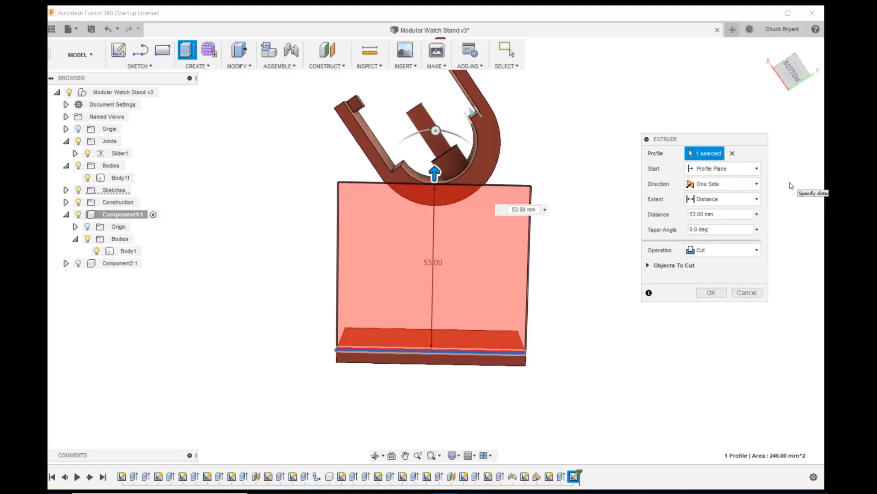
mouse_move(798, 223)
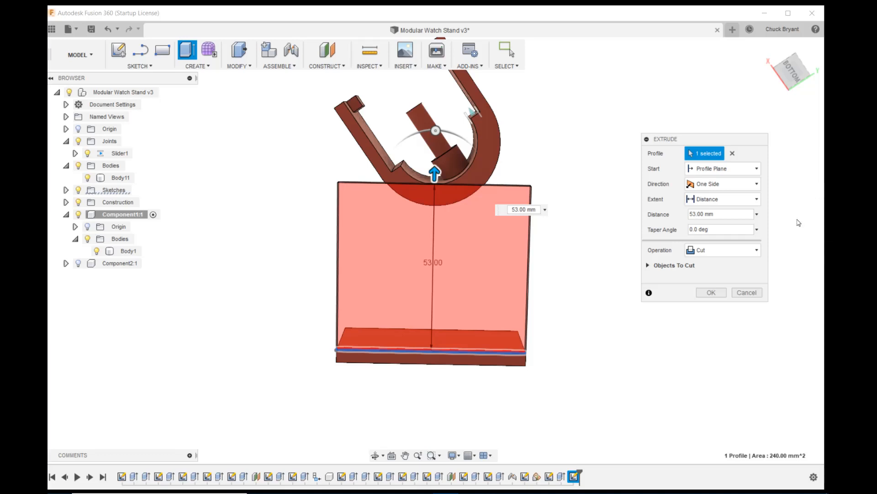
left_click(722, 250)
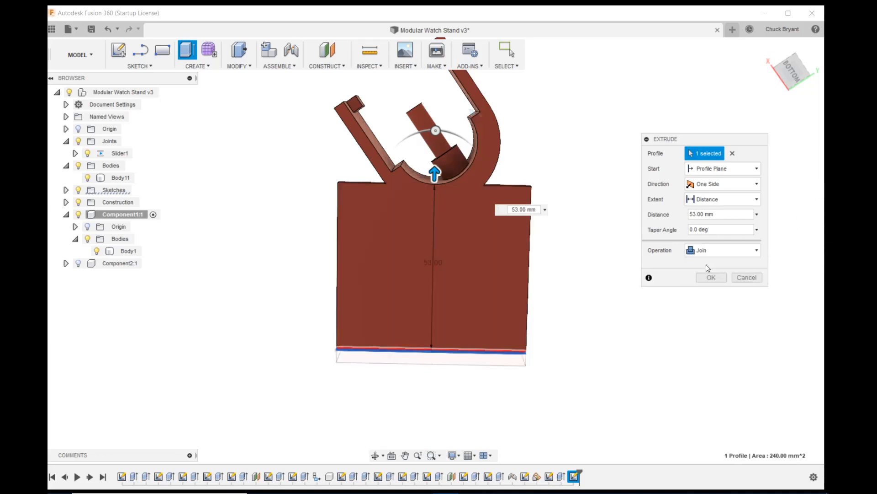
left_click(711, 277)
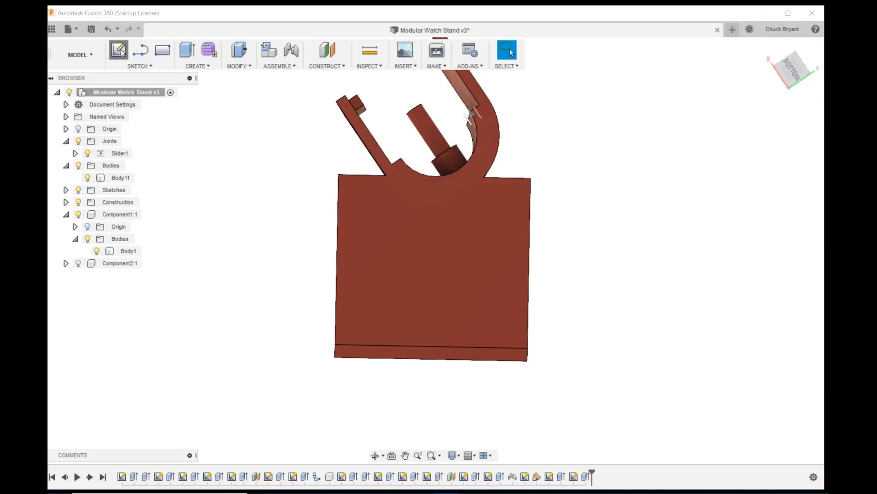
- Sketch left and right 3-point arcs from the neck corners down to the base plate corners
left_click(118, 49)
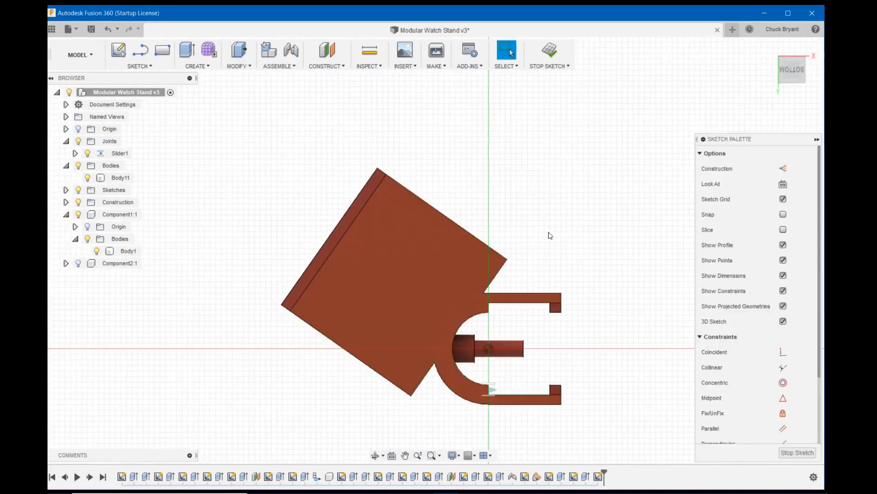
left_click_drag(551, 235, 196, 217)
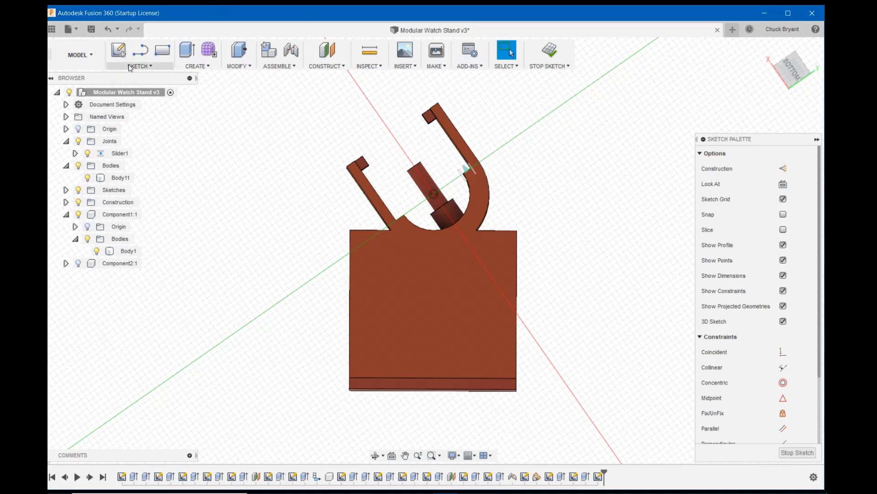
left_click(141, 66)
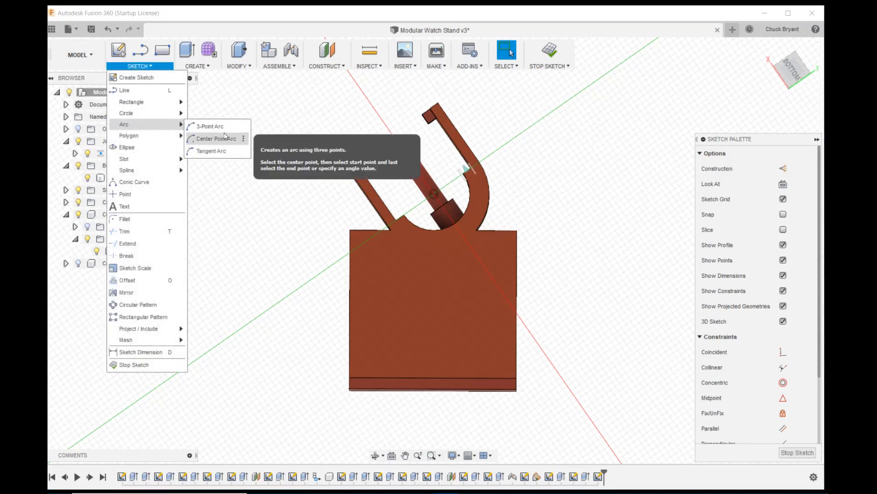
left_click(210, 126)
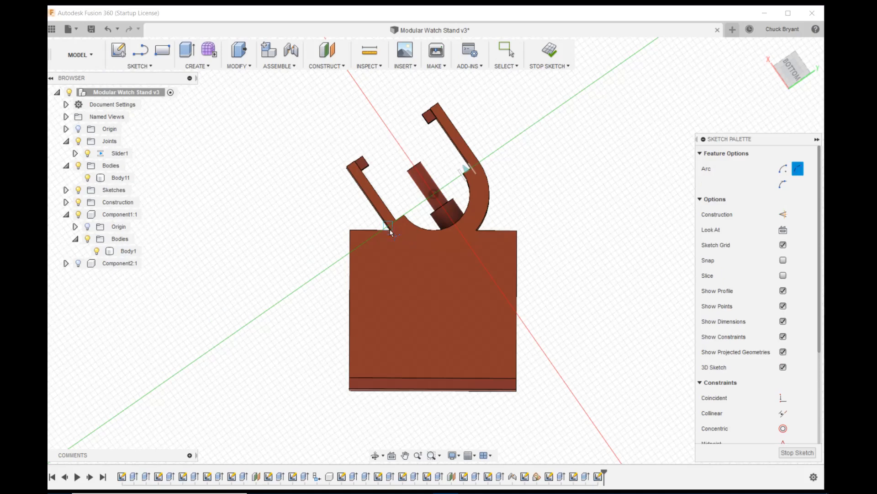
left_click_drag(392, 234, 348, 374)
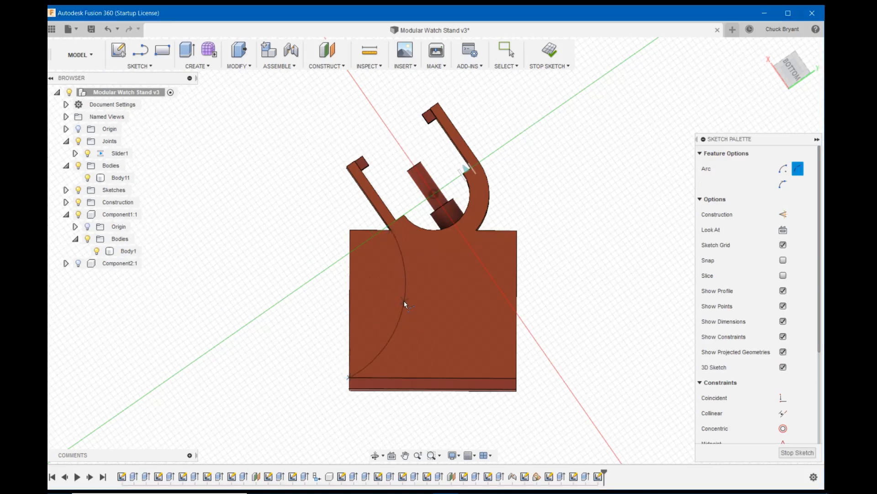
mouse_move(404, 305)
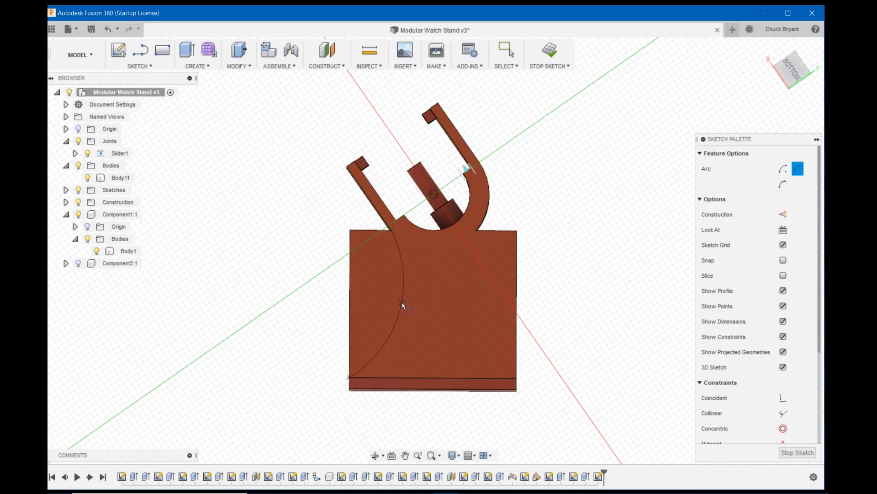
left_click(402, 305)
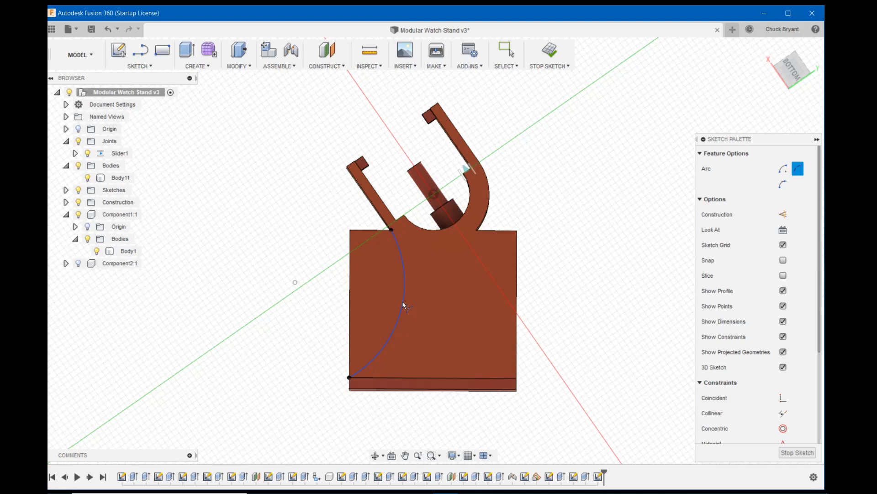
mouse_move(475, 230)
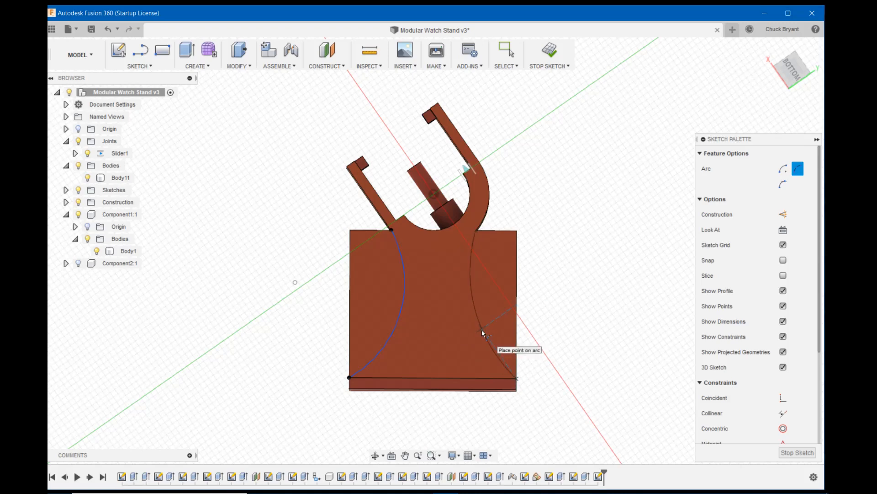
left_click(483, 332)
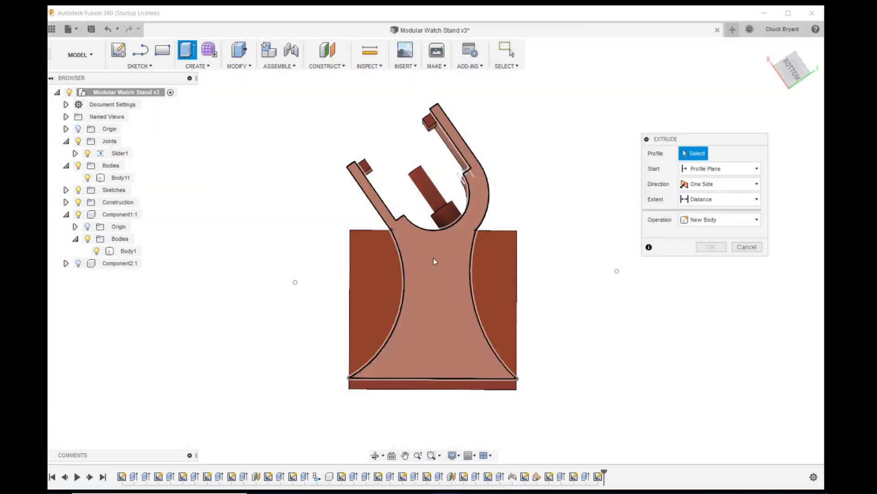
- Extrude the profile between the arcs into a solid flared neck joining base and holder
left_click(375, 291)
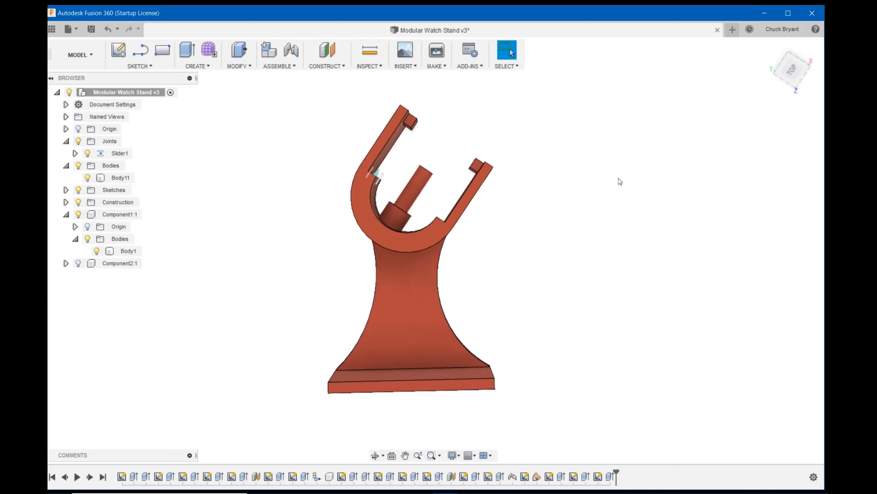
mouse_move(615, 152)
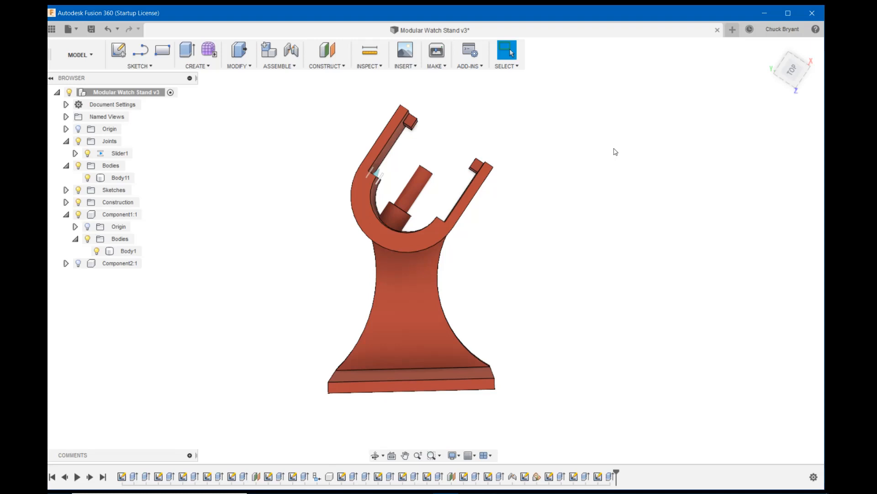
mouse_move(348, 279)
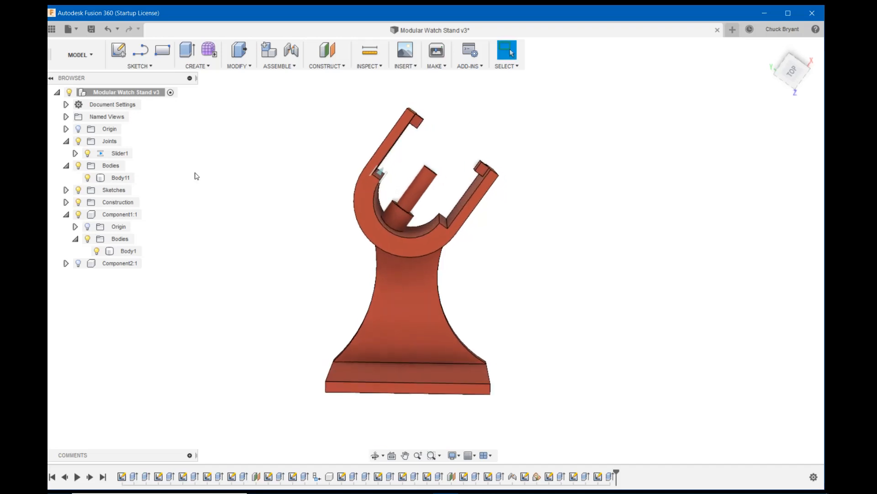
mouse_move(92, 165)
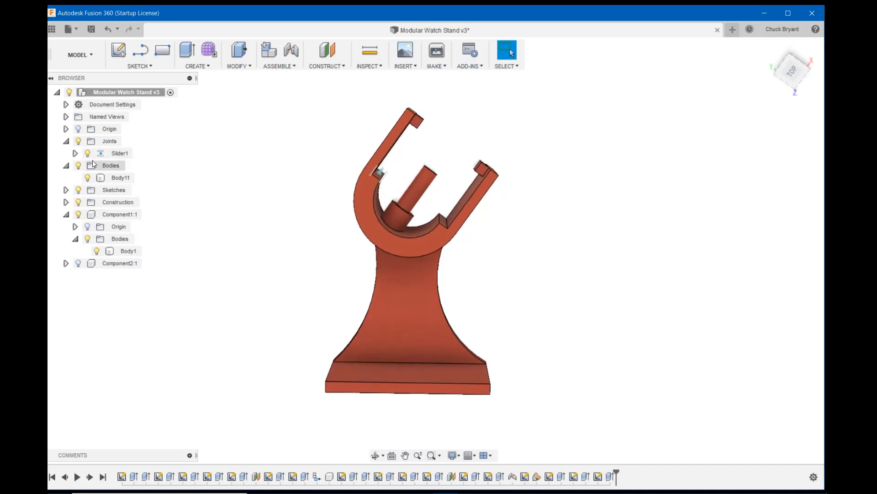
- Hide Body11 in the root Bodies folder and start dragging it toward Component1:1
left_click(111, 165)
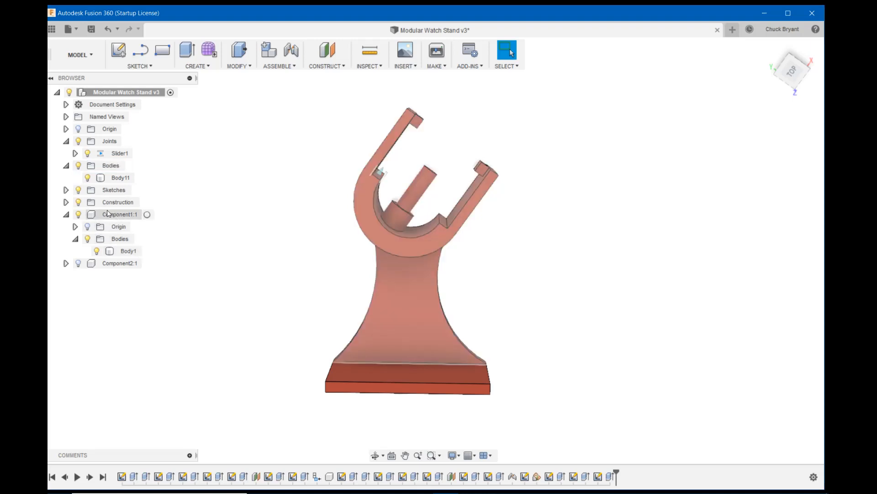
left_click(111, 165)
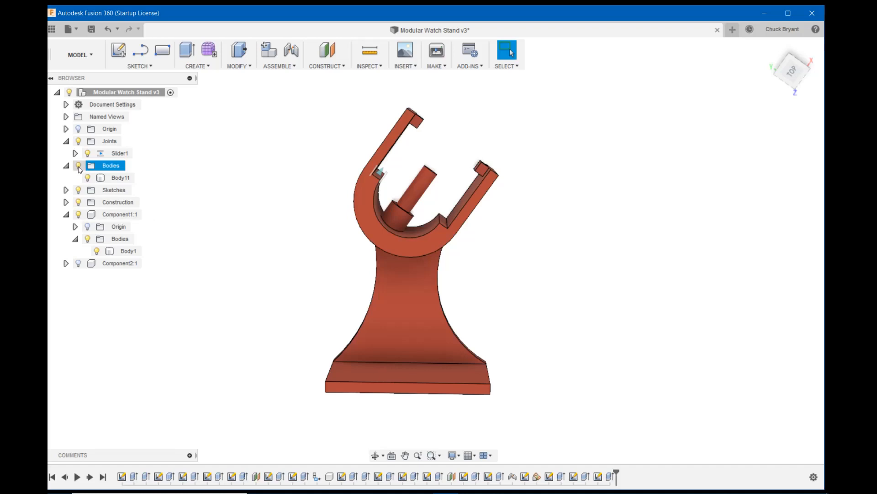
left_click(120, 177)
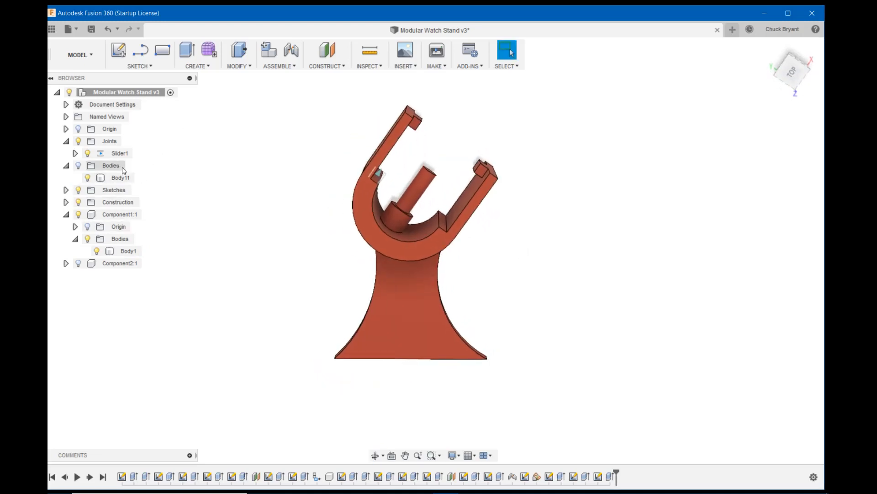
left_click(120, 178)
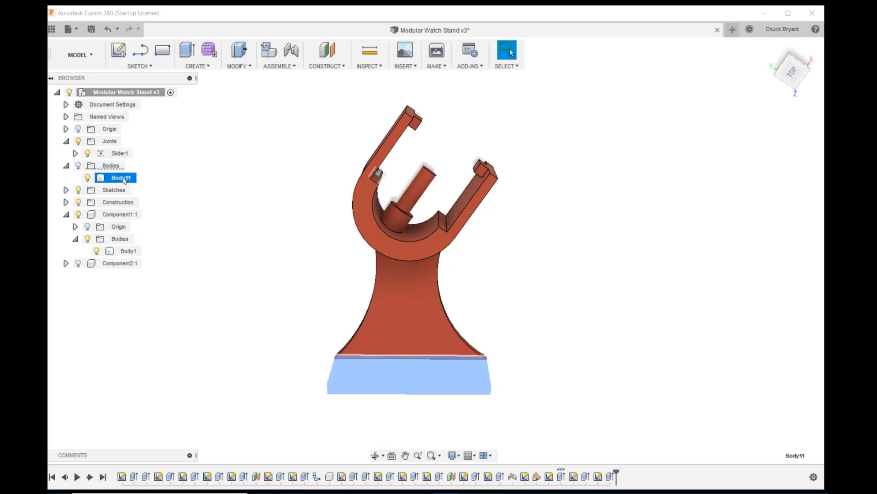
left_click_drag(122, 177, 119, 218)
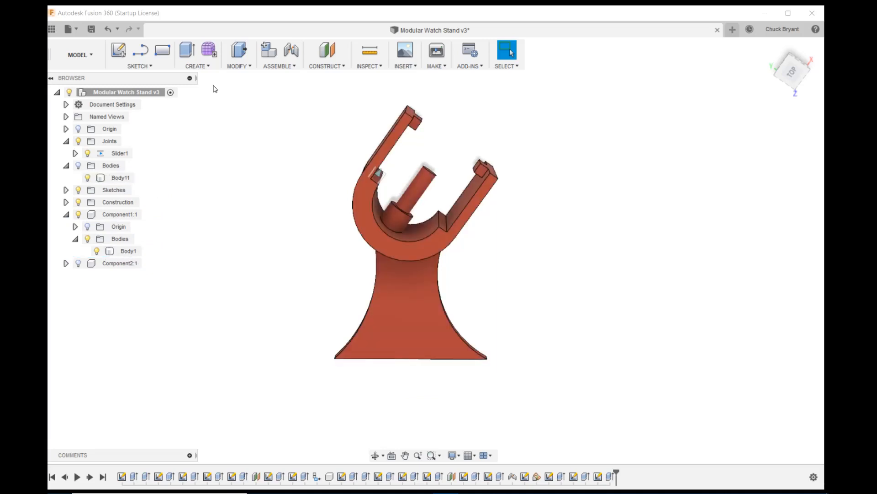
- Place the base plate body inside Component1:1 with the neck body and show it again
left_click(121, 177)
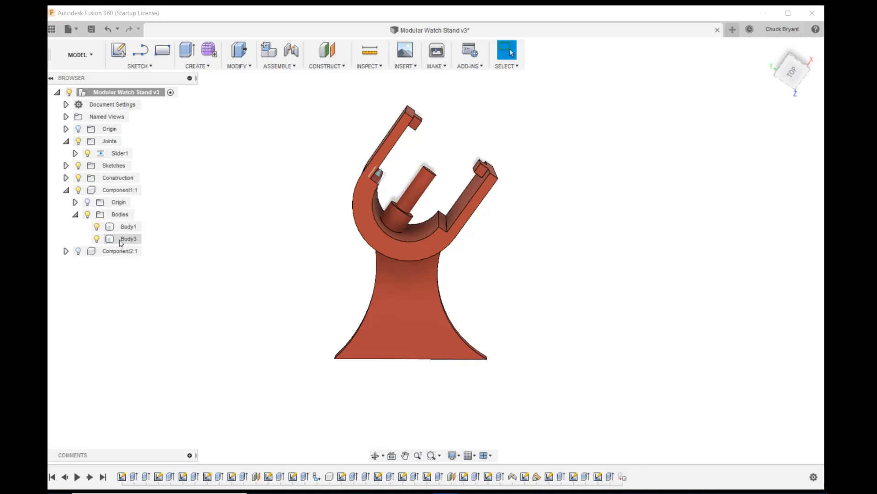
left_click(128, 226)
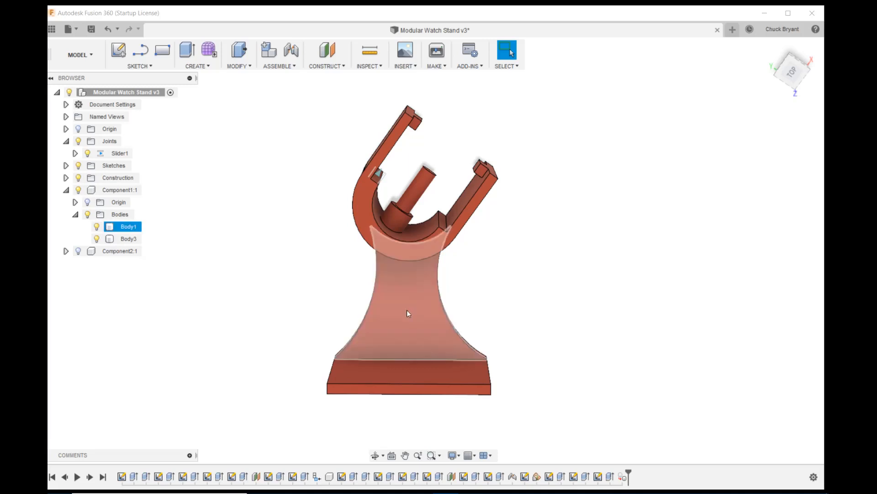
left_click(142, 271)
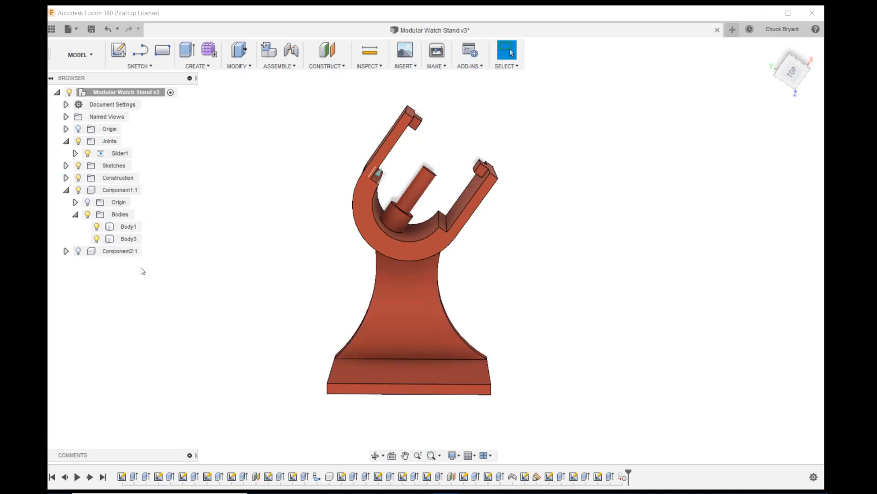
left_click(118, 190)
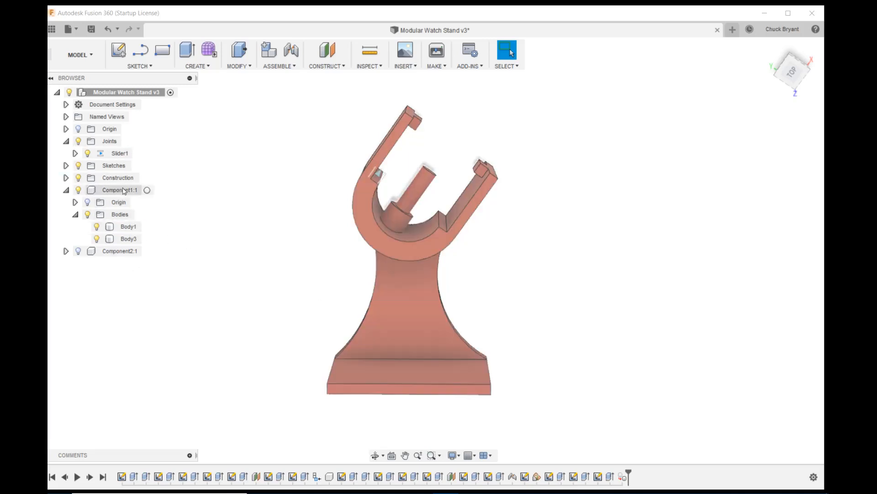
left_click(119, 190)
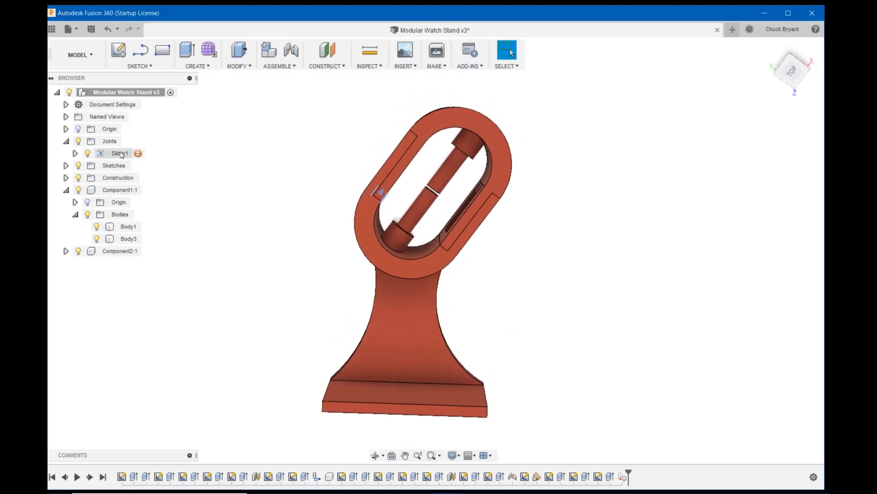
- Run Animate Joint on Slider1 so the holder halves slide along the oval track
right_click(119, 153)
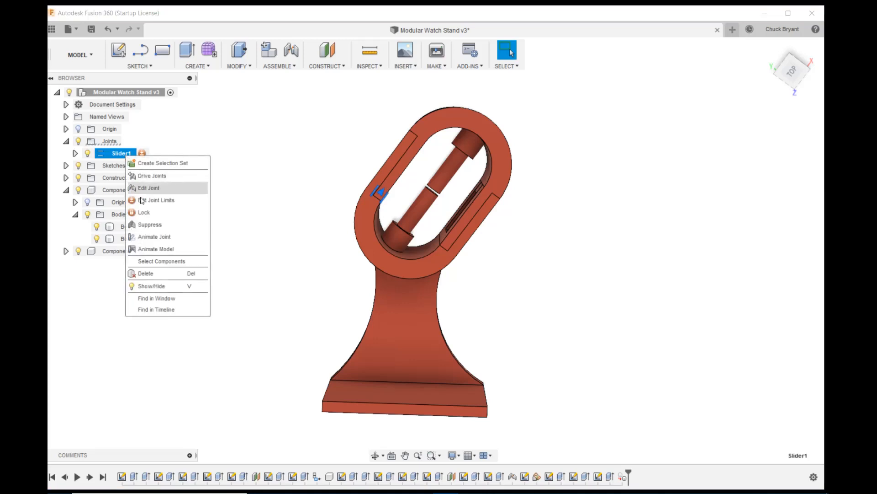
left_click(154, 236)
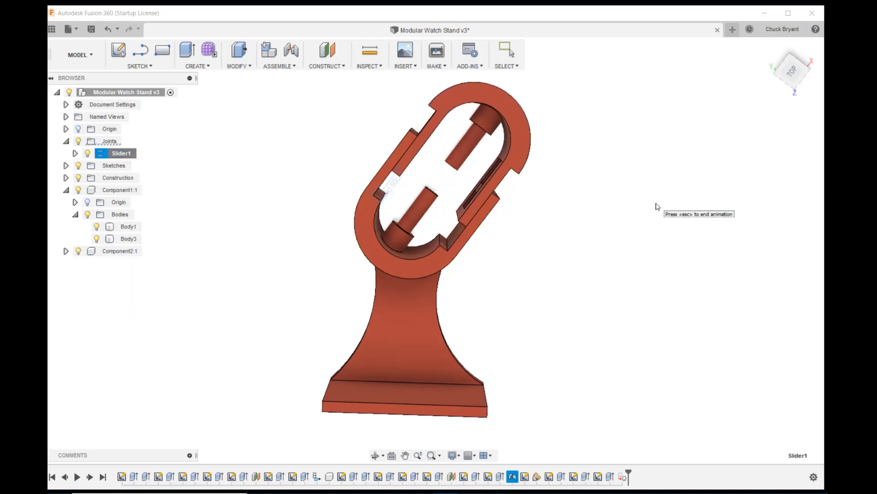